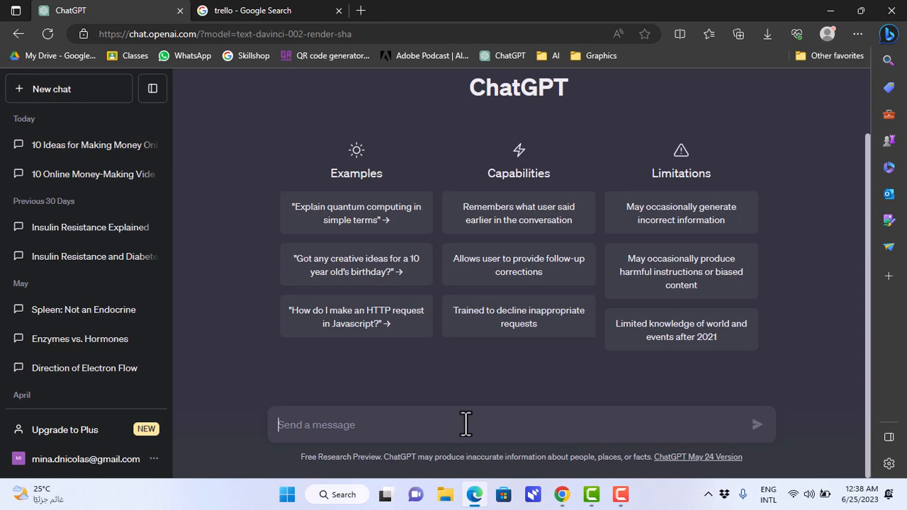
Step: Draft the prompt "give me 10 video ideas on making money online" in a new chat
text(givr m)
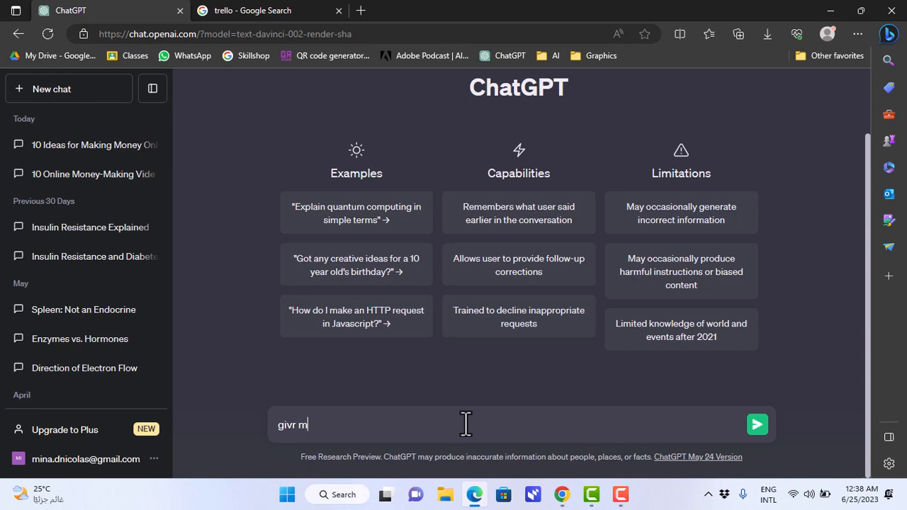
text(give me)
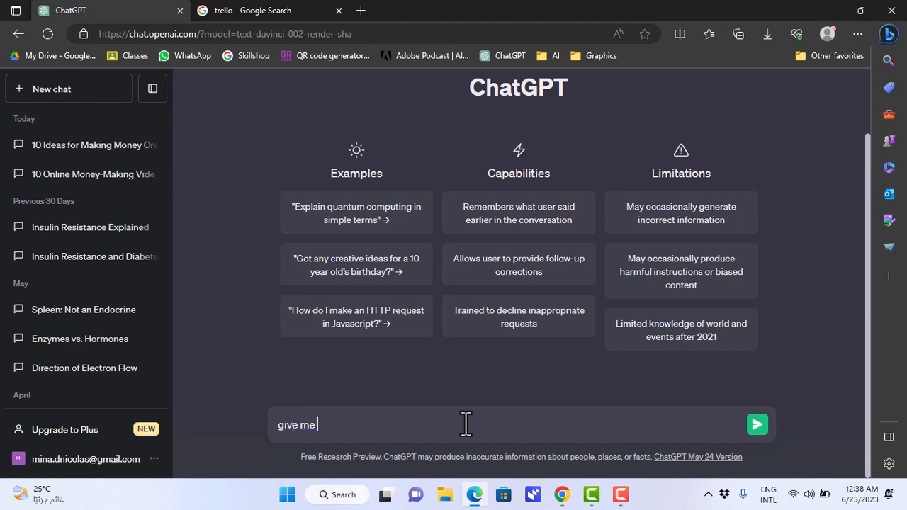
text(10 vir)
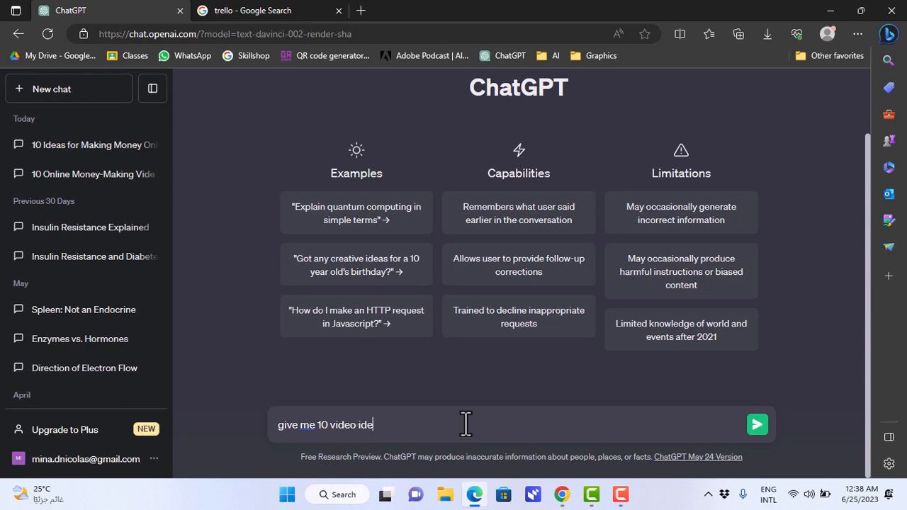
text(as on mak)
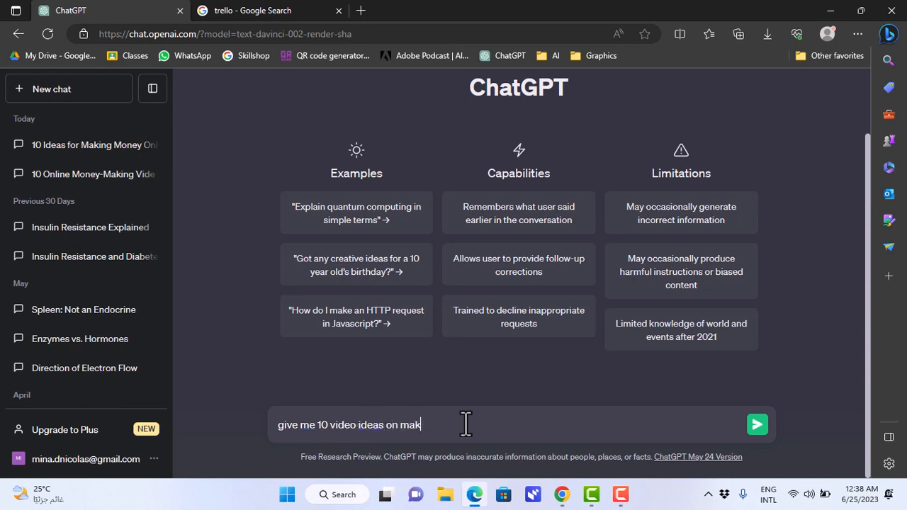
text(ing mone)
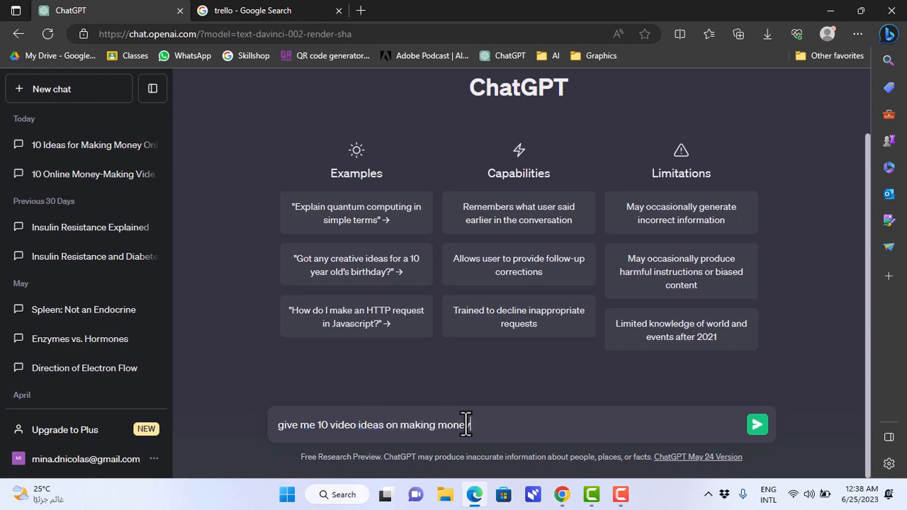
text(online)
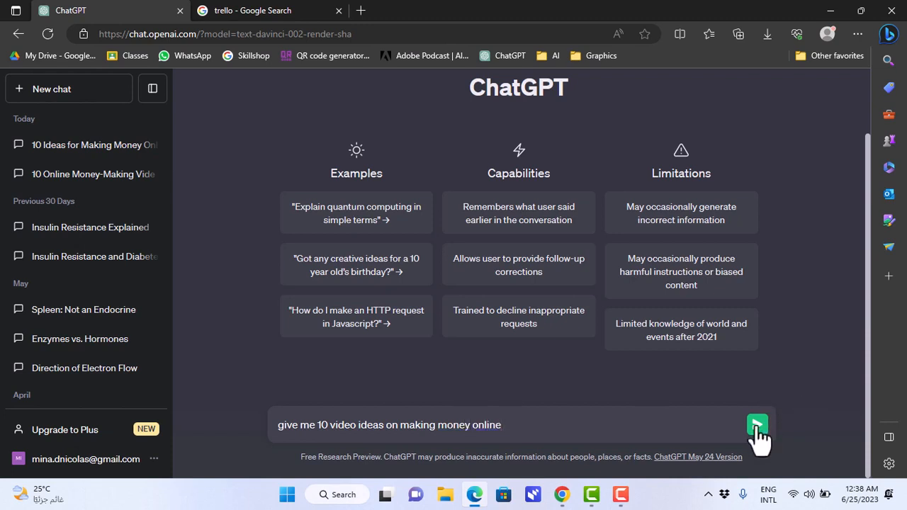
Step: Send the request and review ChatGPT's list of ten money-making video ideas with descriptions
click(756, 425)
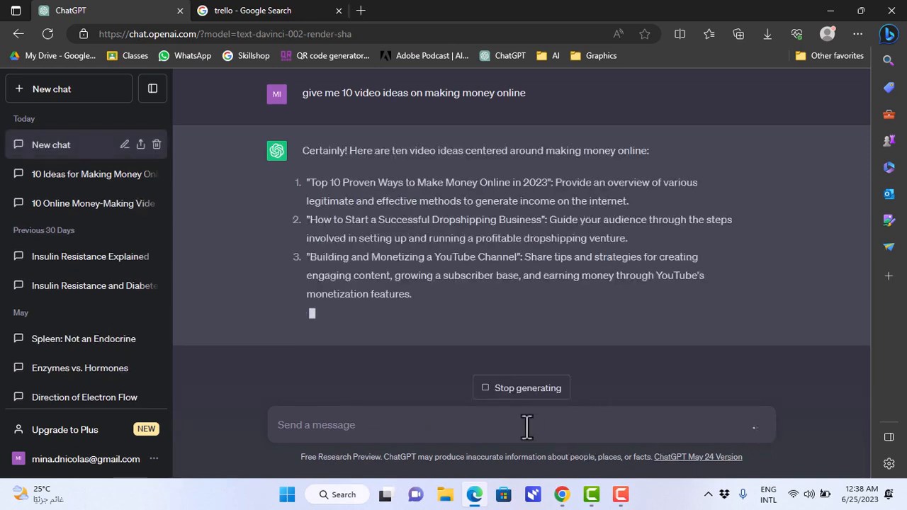
scroll(down, 3)
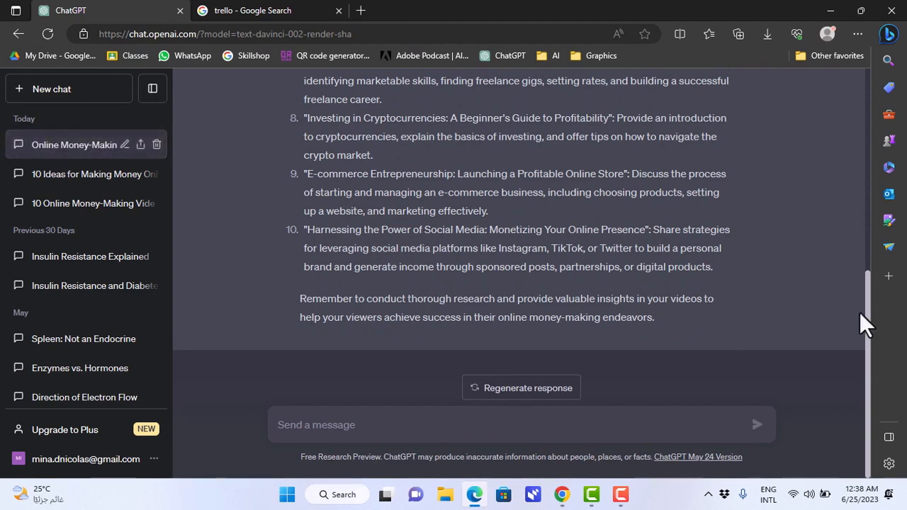
scroll(up, 3)
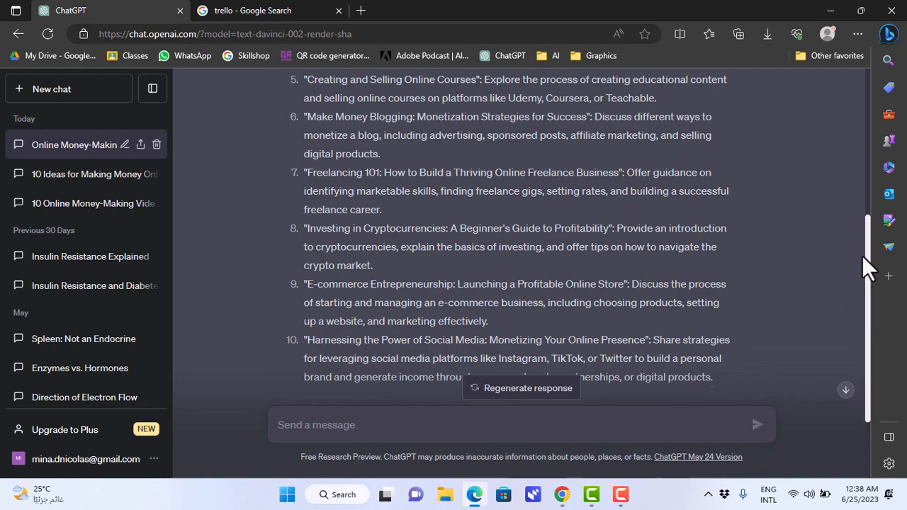
scroll(up, 3)
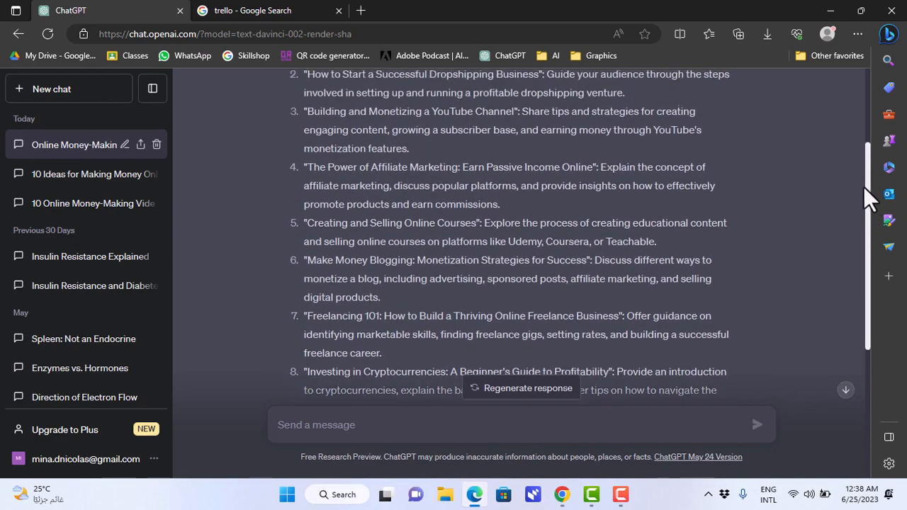
scroll(up, 3)
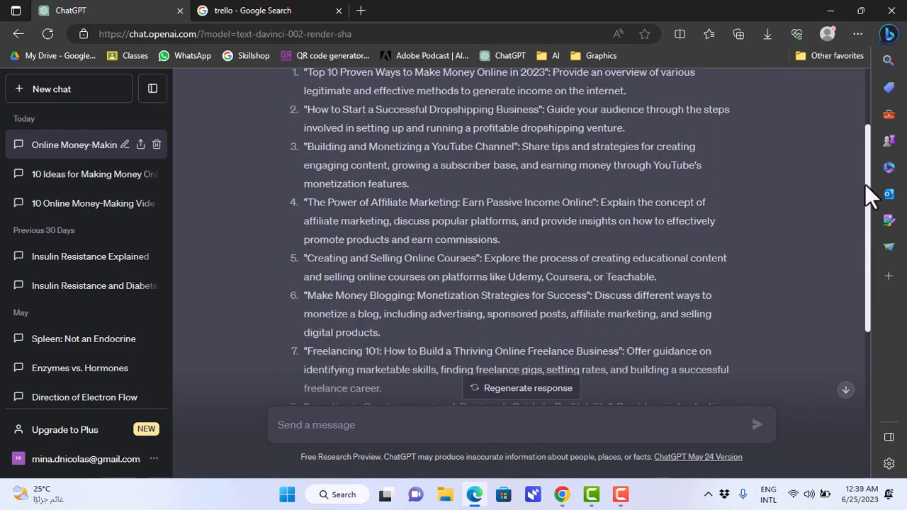
scroll(down, 3)
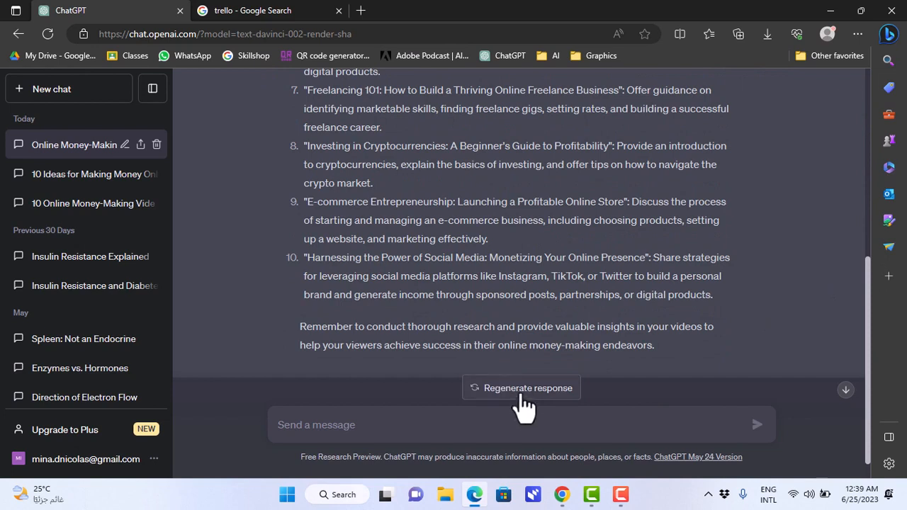
Step: Regenerate the response to get a second version (2/2) of ten shorter video titles
click(521, 388)
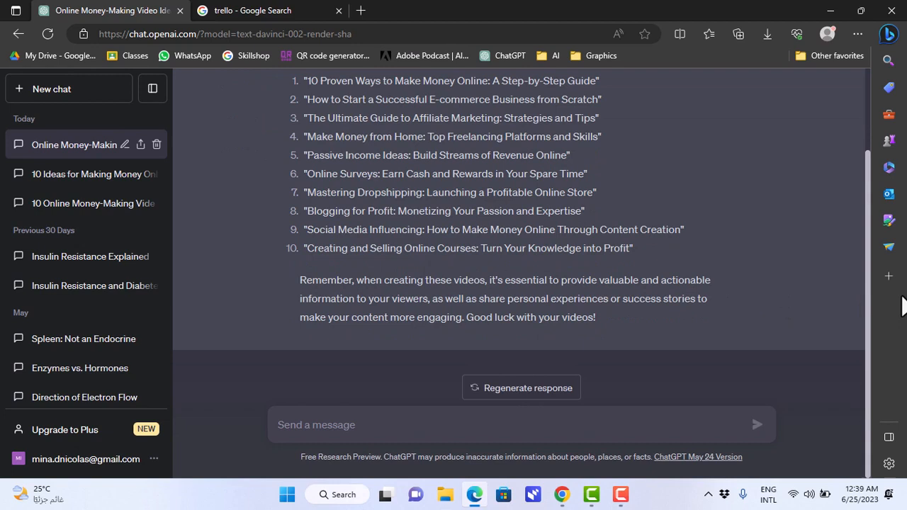
scroll(up, 3)
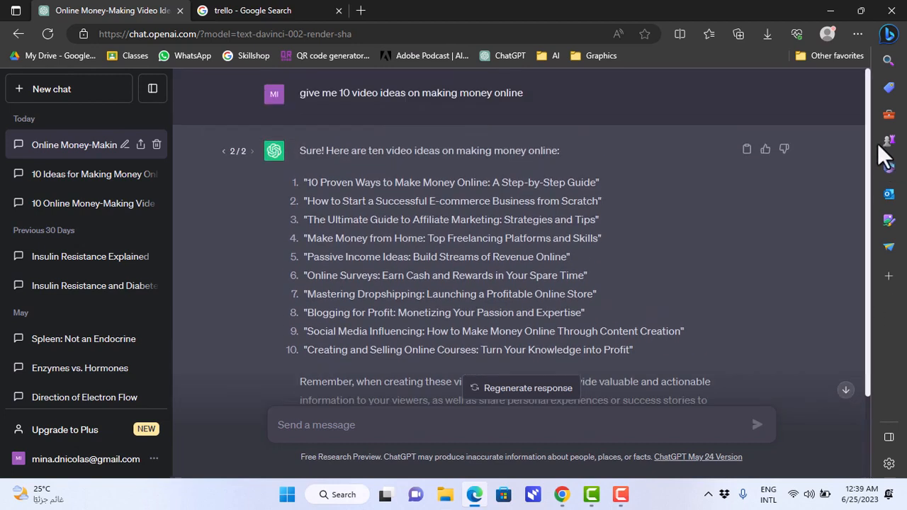
mouse_move(328, 195)
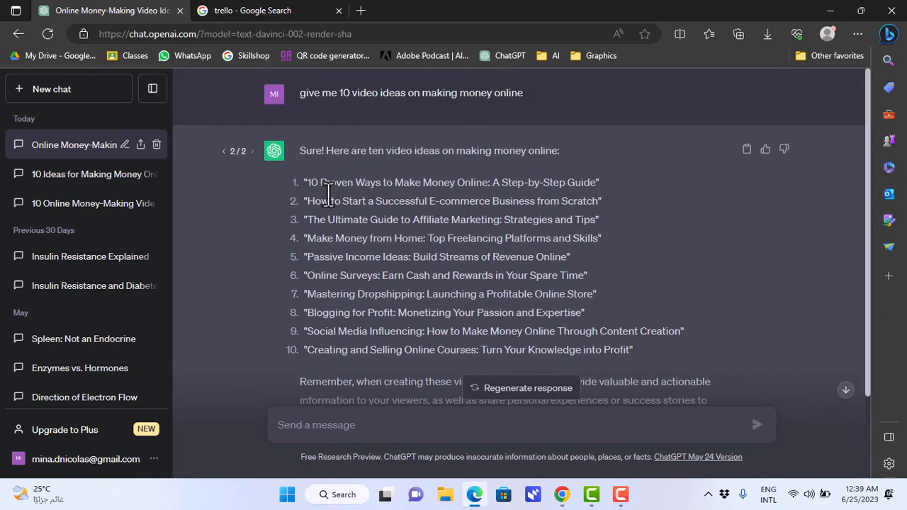
mouse_move(287, 259)
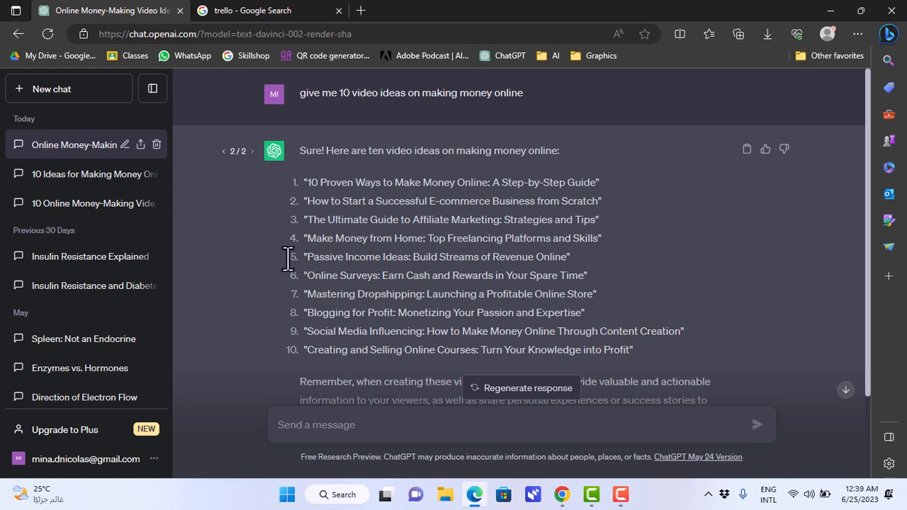
mouse_move(273, 273)
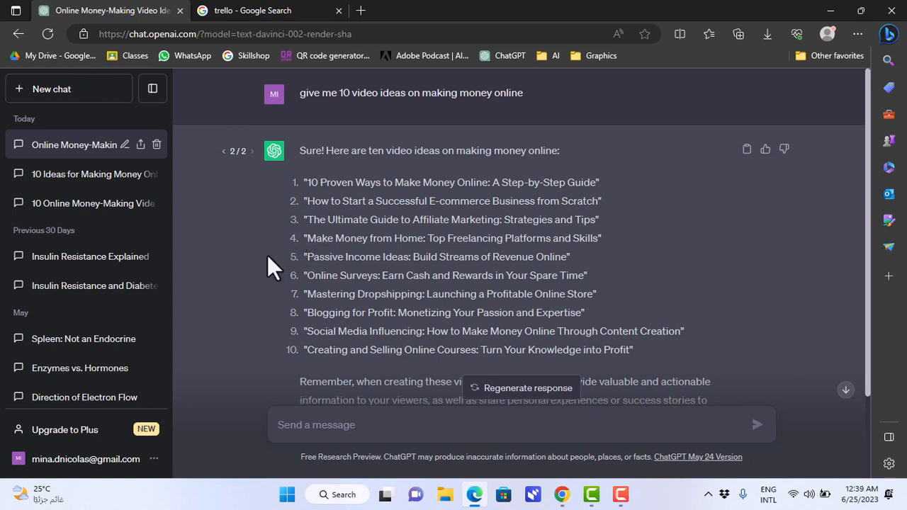
double_click(319, 256)
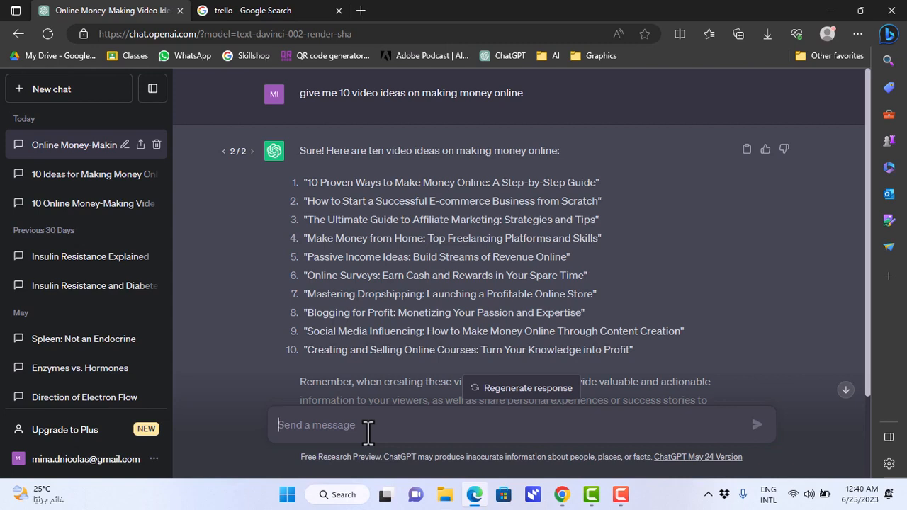
Step: Draft the follow-up "give me more video ideas on how to make passive income online"
text(give me)
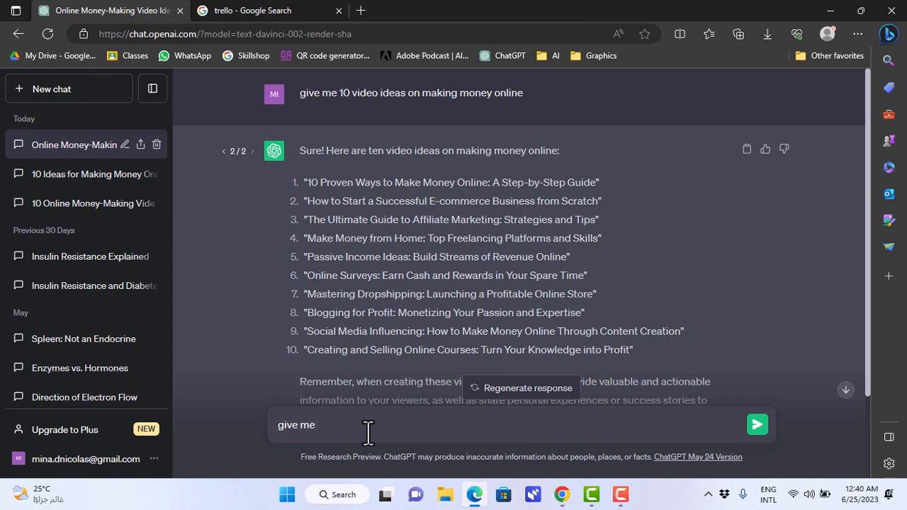
text(more)
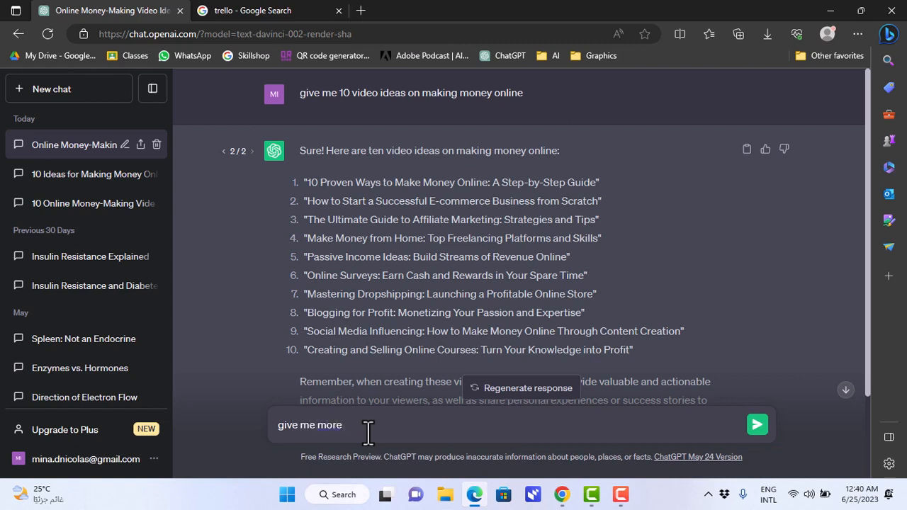
text(video ideas)
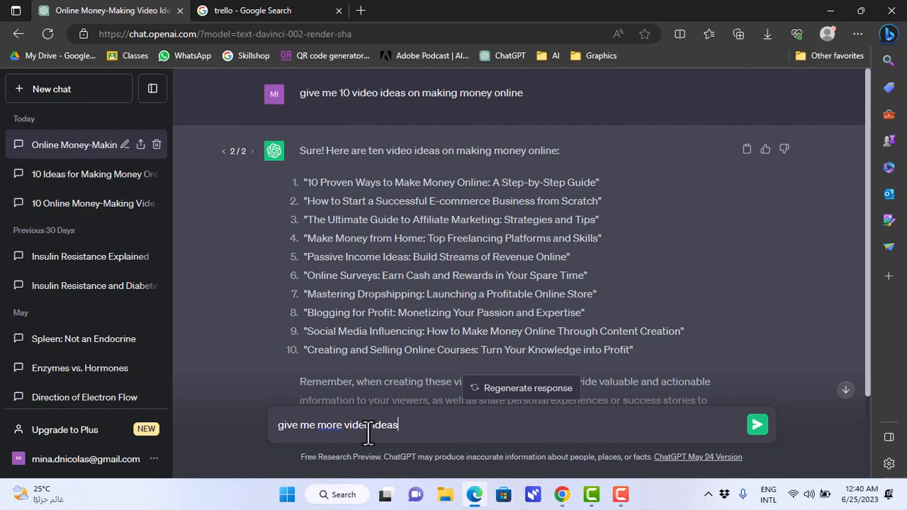
text(on how)
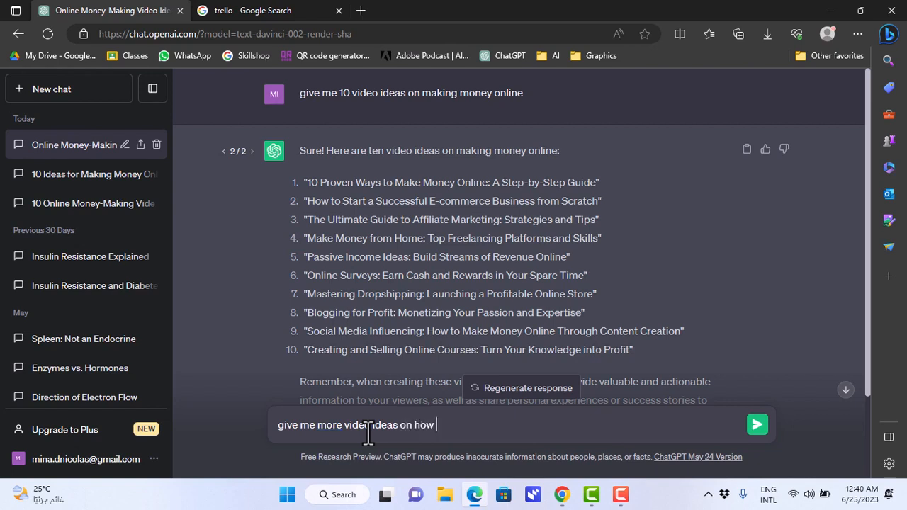
text(to make passive income online)
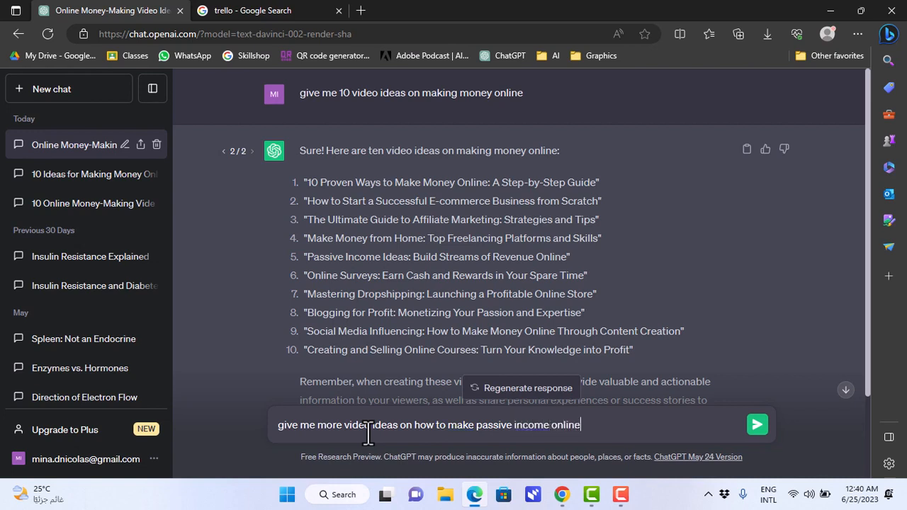
Step: Send the follow-up and read the ten new passive income video ideas
click(756, 425)
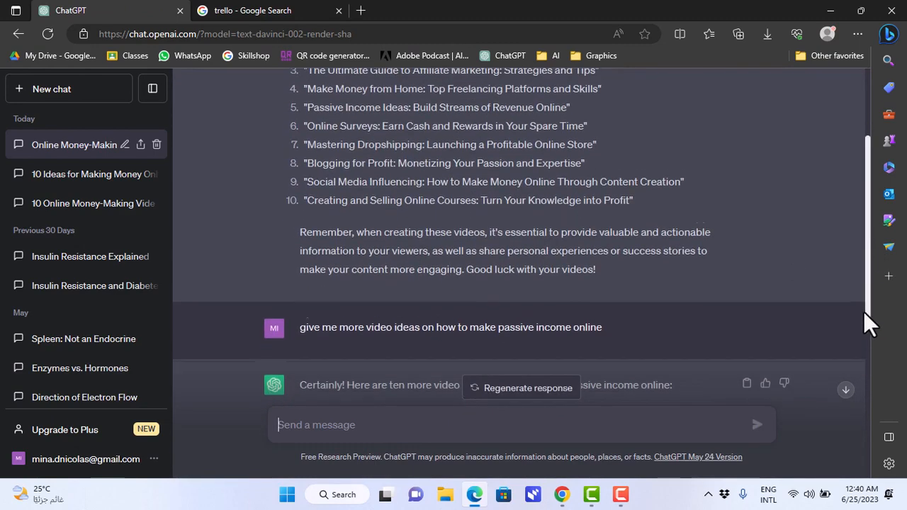
scroll(down, 3)
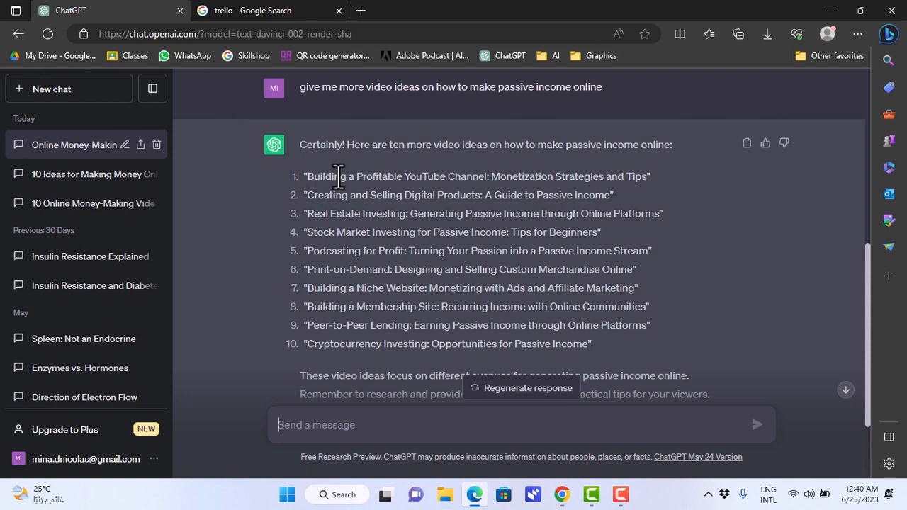
mouse_move(345, 178)
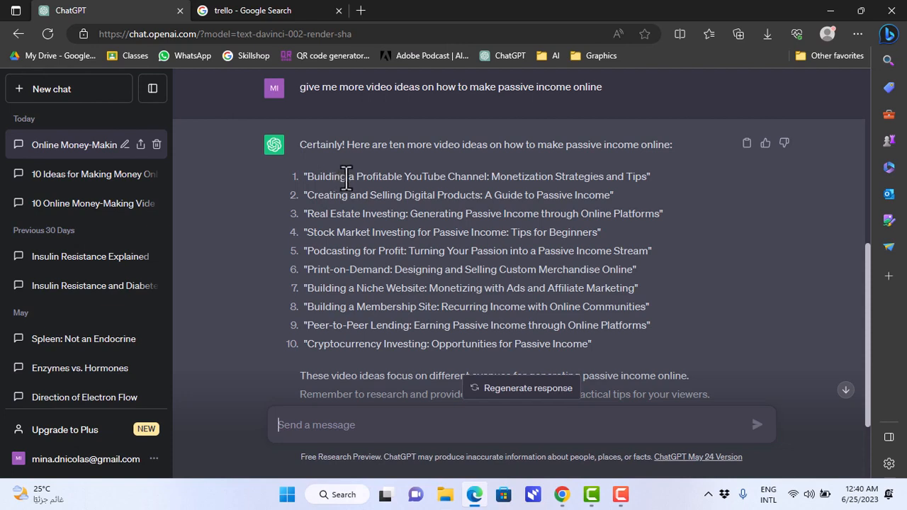